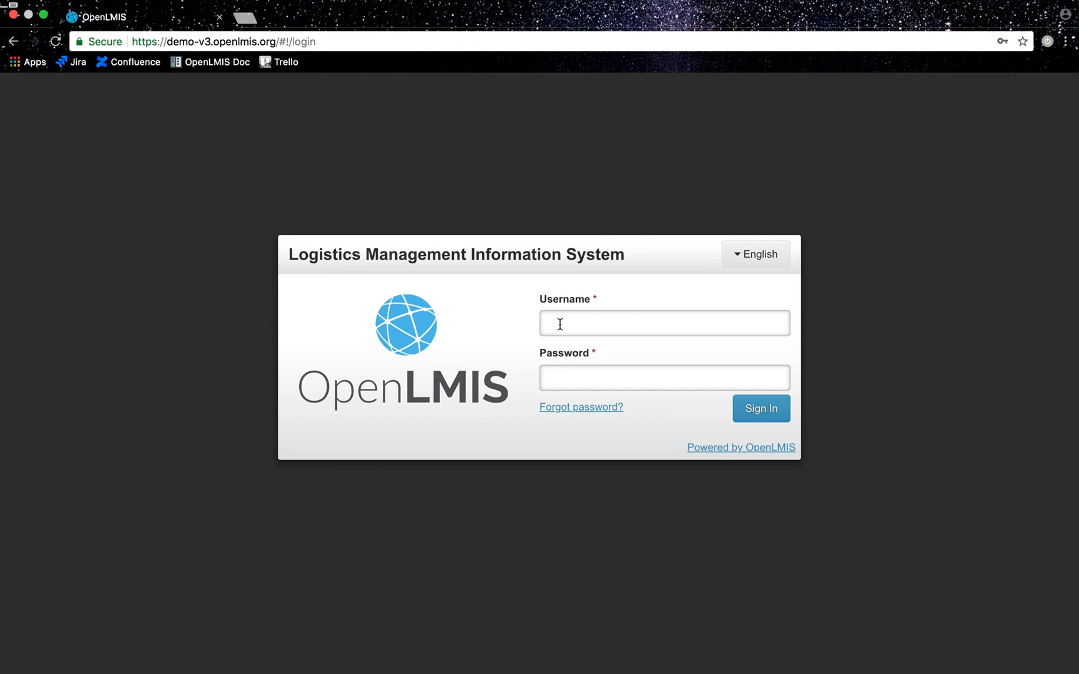
Sign in to OpenLMIS as vnurse2 with the account password.
{"action": "type", "text": "vnurs"}
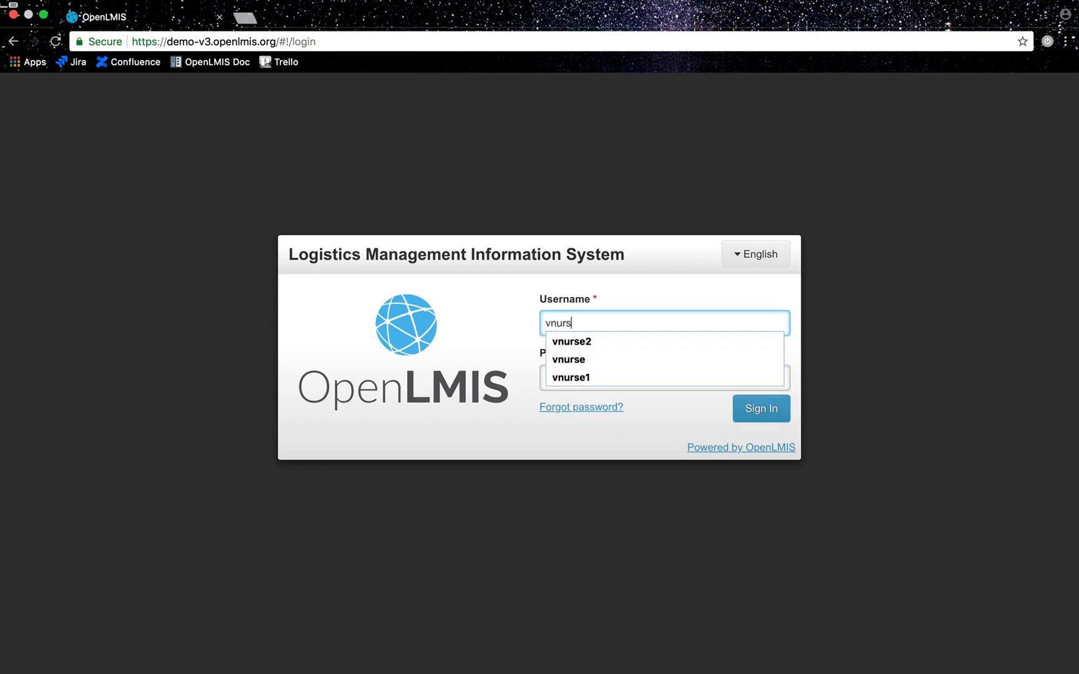
{"action": "left_click", "coordinate": [572, 342]}
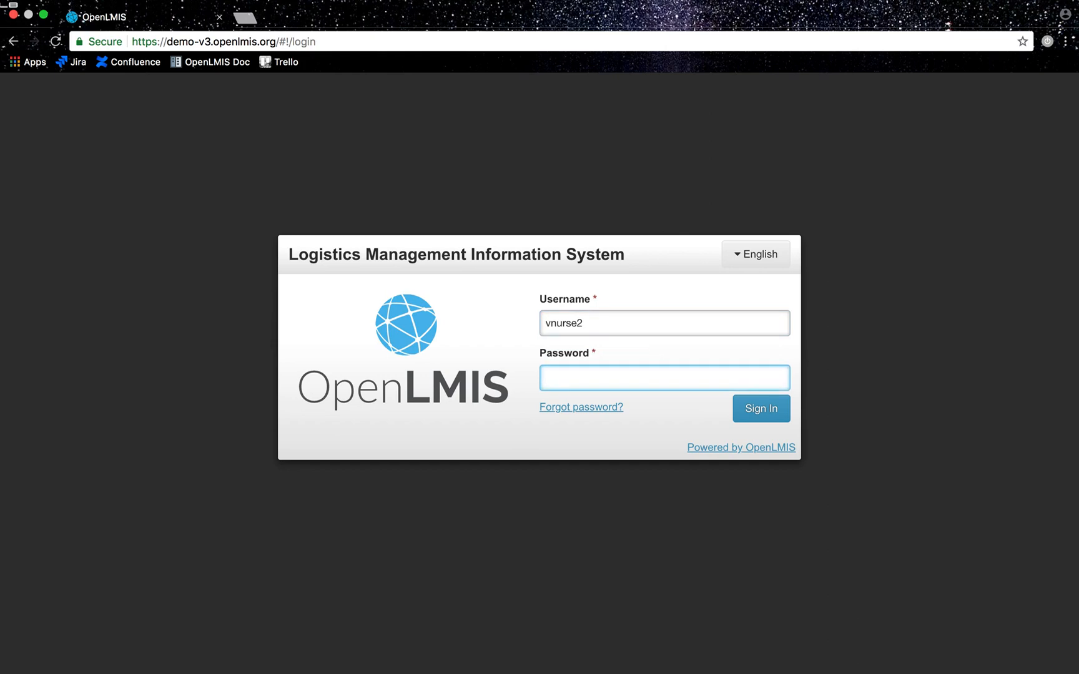
{"action": "type", "text": "password"}
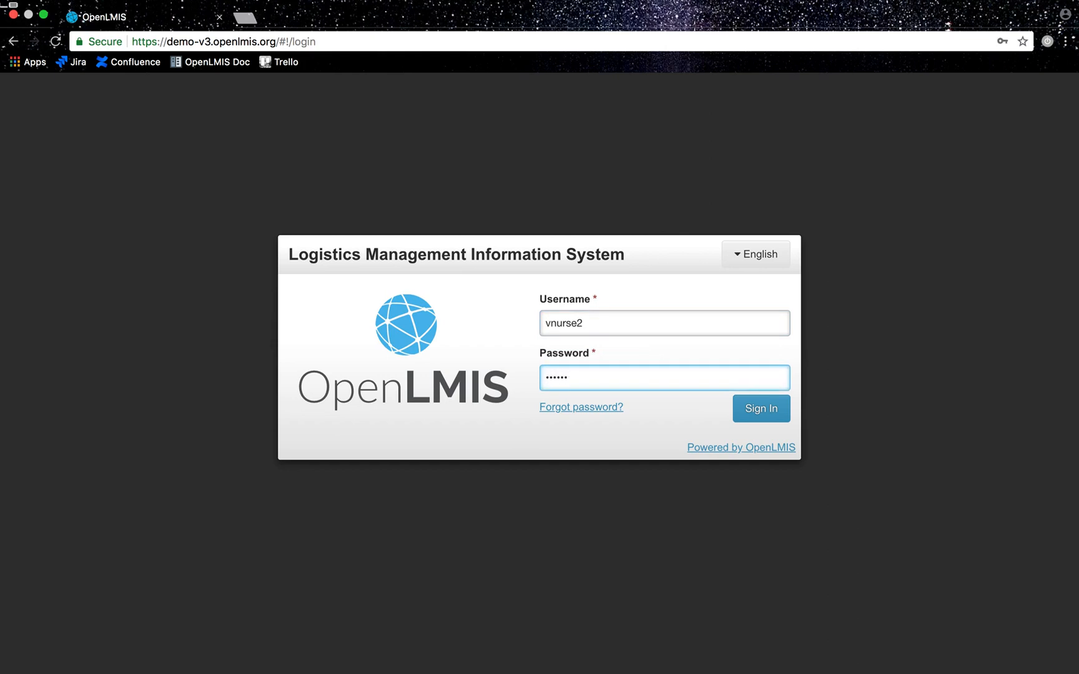
{"action": "left_click", "coordinate": [762, 408]}
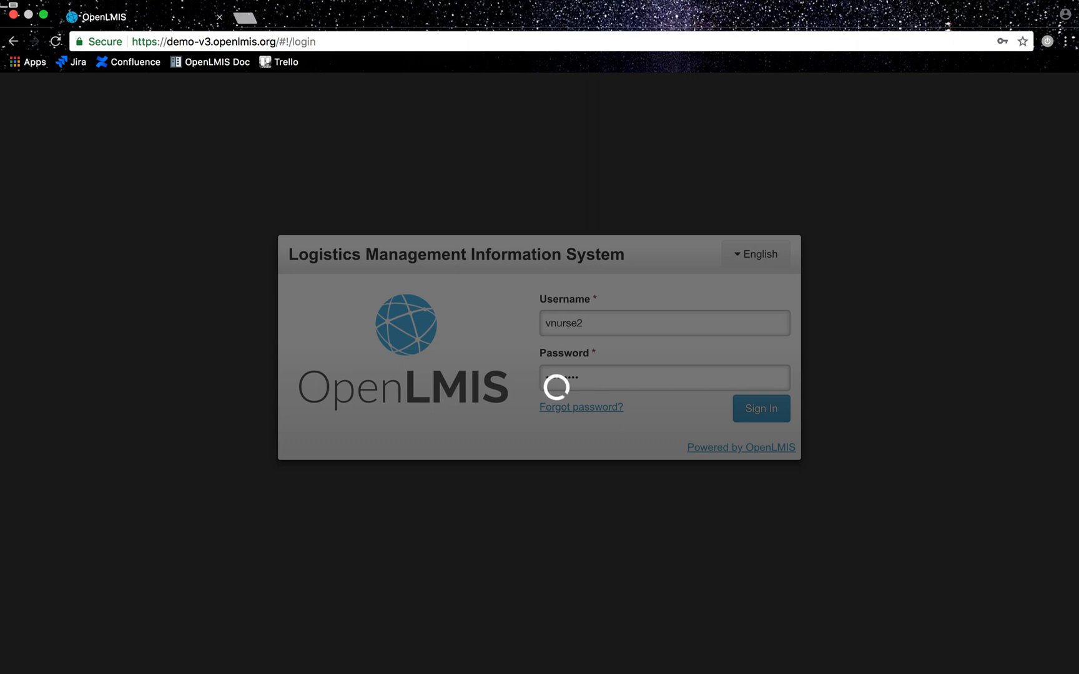
{"action": "left_click", "coordinate": [762, 408]}
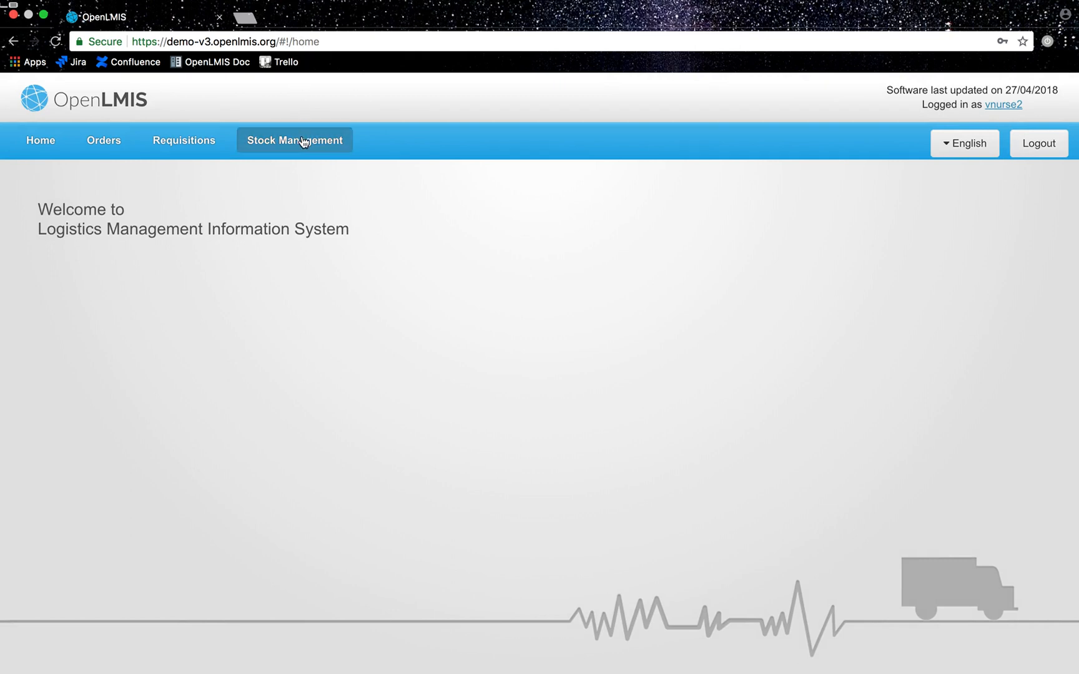
Continue the draft EPI physical inventory for Macaue-2, Cuamba from Stock Management.
{"action": "left_click", "coordinate": [295, 139]}
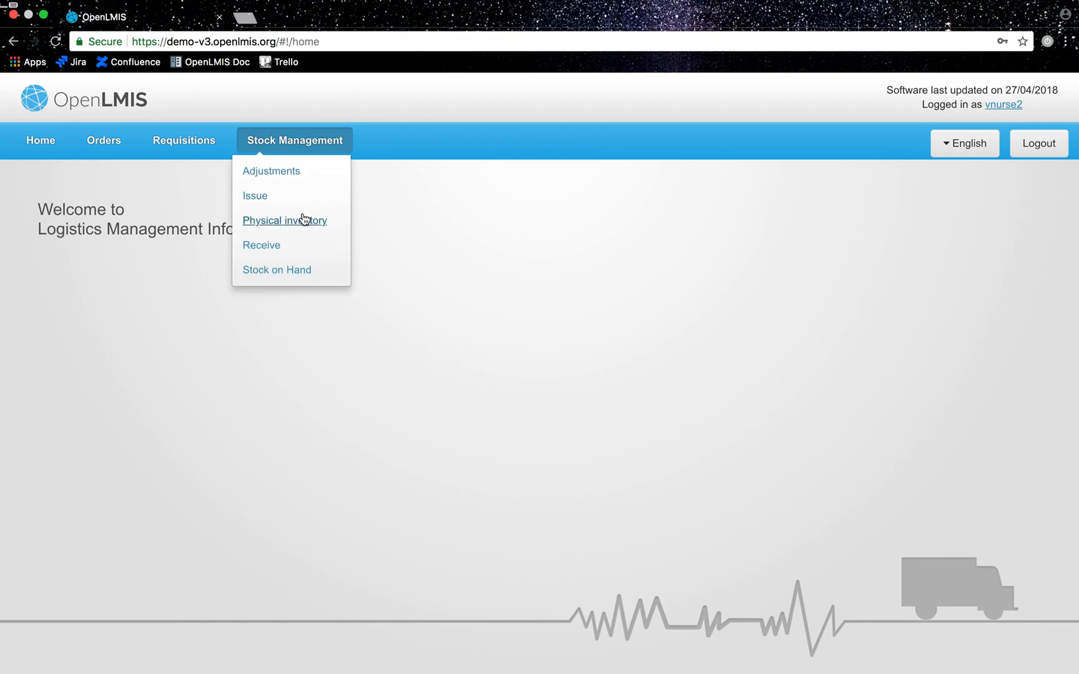
{"action": "left_click", "coordinate": [285, 221]}
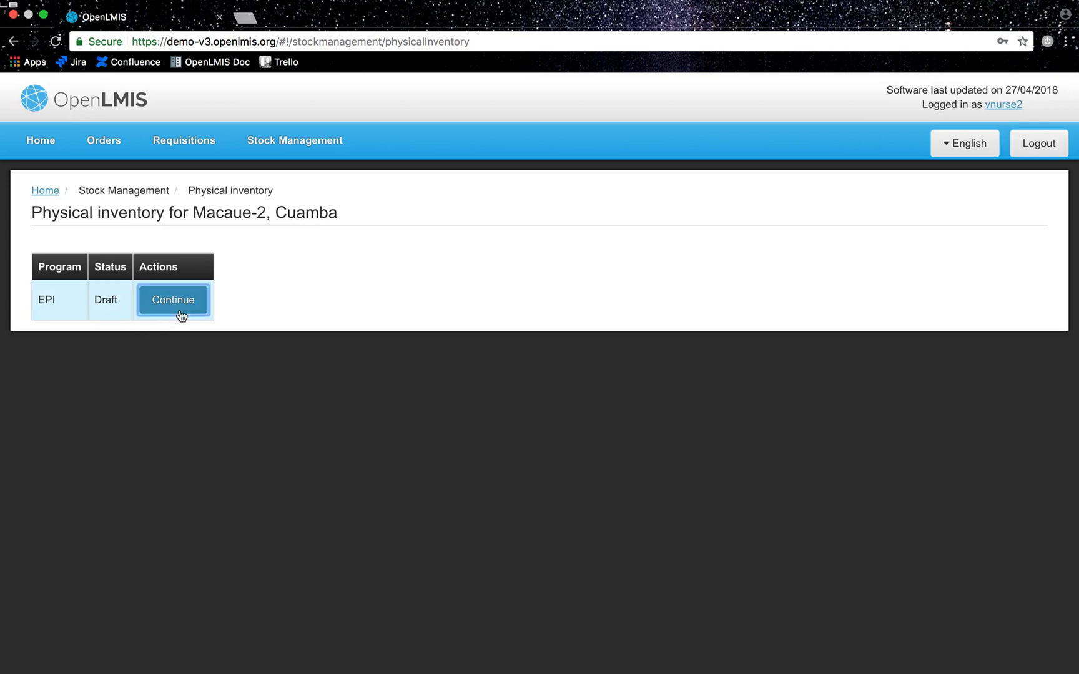
{"action": "left_click", "coordinate": [172, 300]}
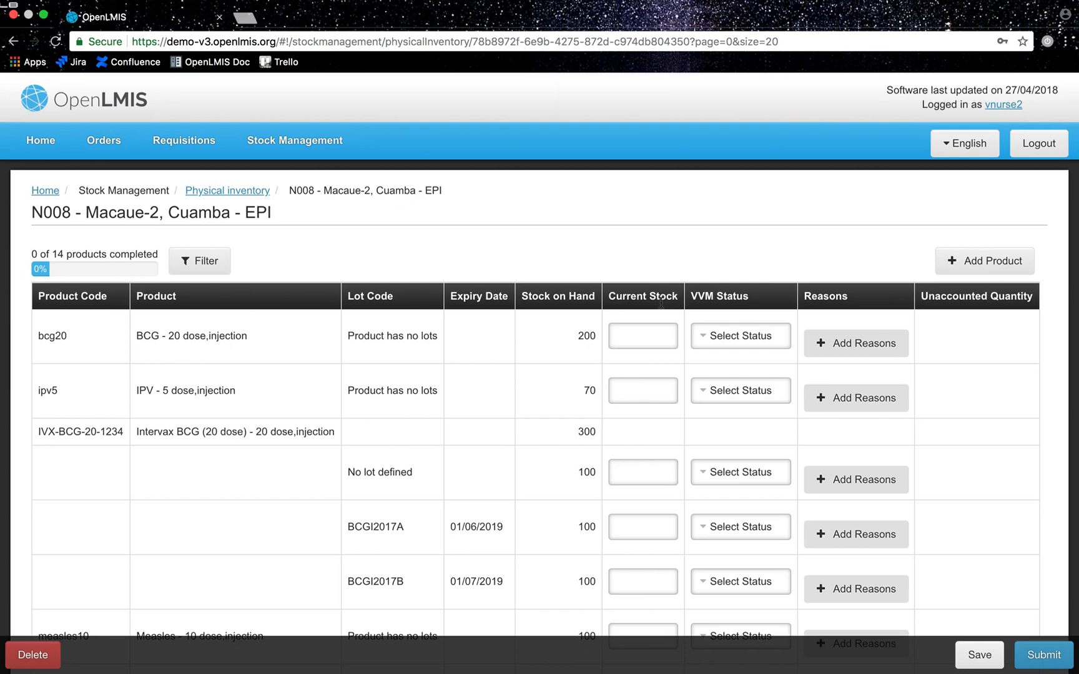
Enter a current stock count of 170 for BCG 20-dose, leaving -30 unaccounted.
{"action": "left_click", "coordinate": [642, 335]}
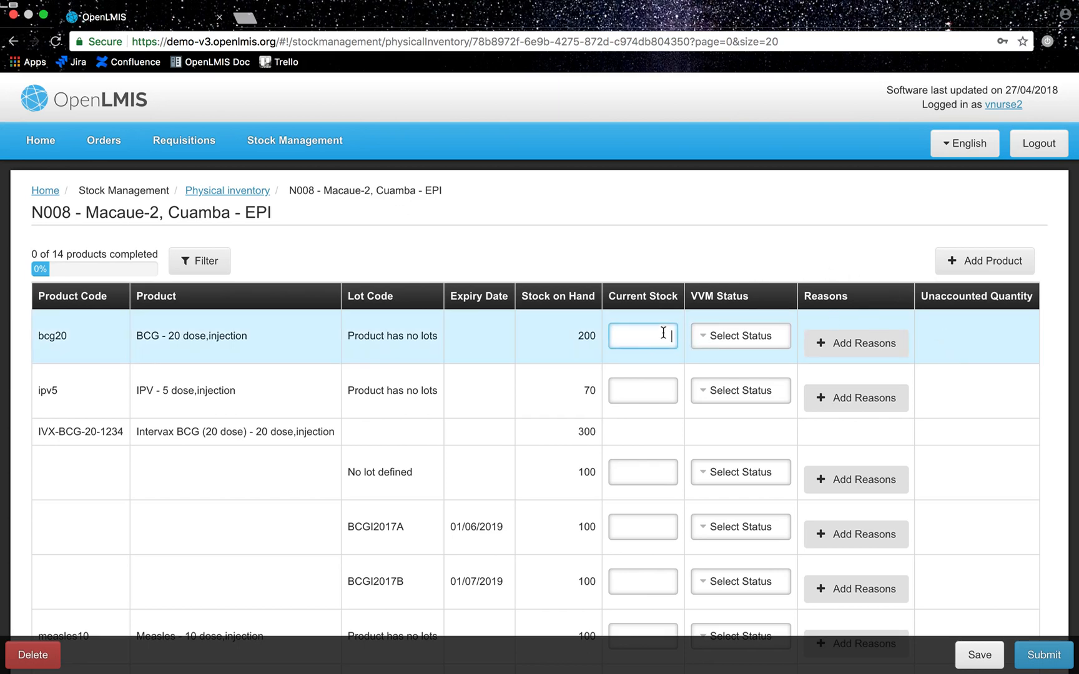
{"action": "type", "text": "170"}
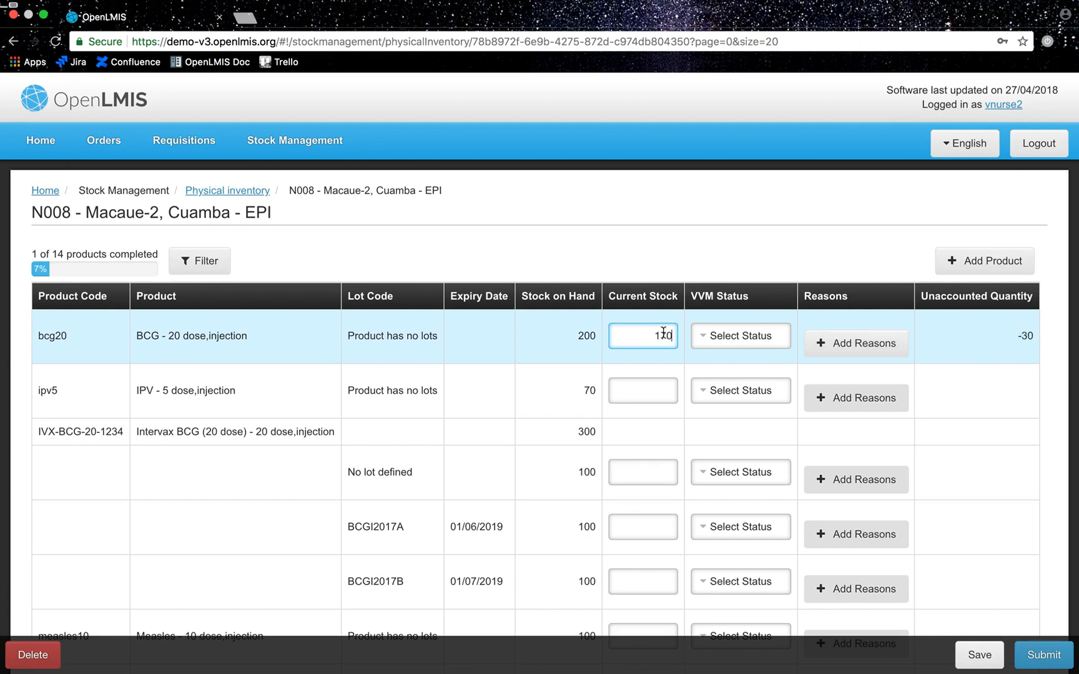
Record the BCG shortfall as a Lost adjustment of 30 and update the row.
{"action": "left_click", "coordinate": [856, 344]}
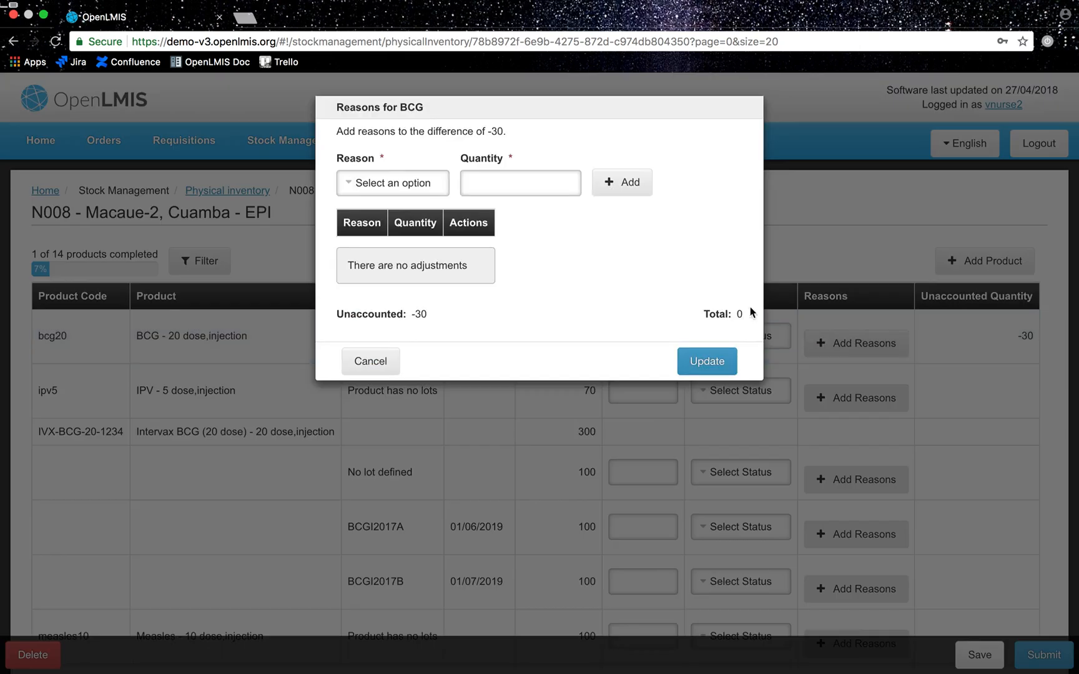
{"action": "mouse_move", "coordinate": [392, 183]}
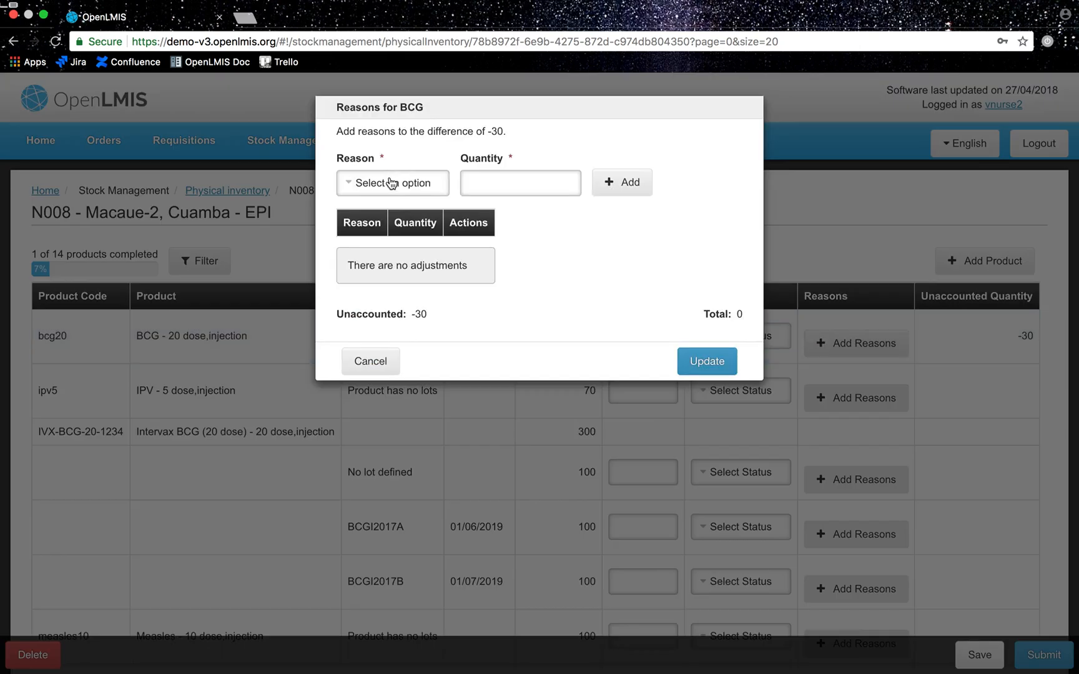
{"action": "left_click", "coordinate": [393, 182]}
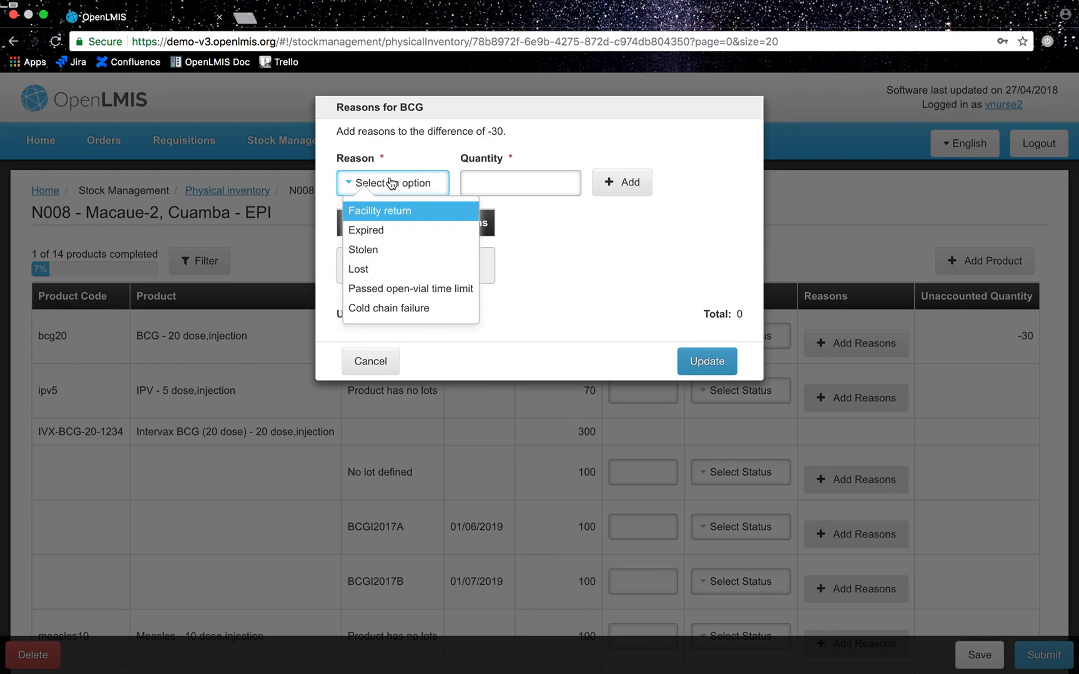
{"action": "left_click", "coordinate": [358, 269]}
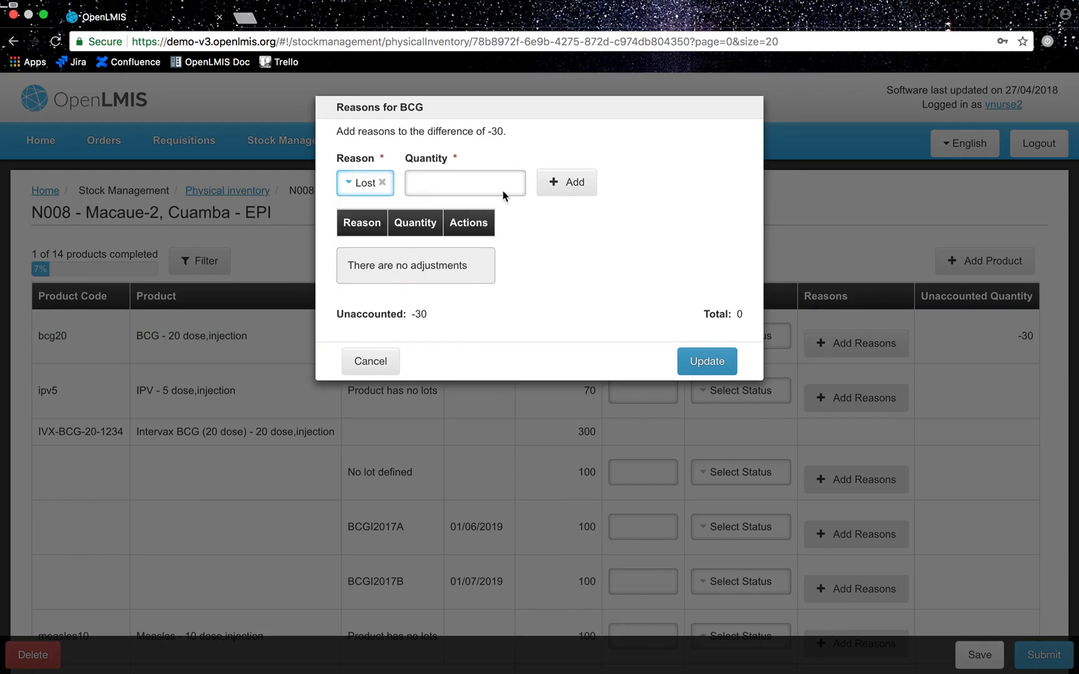
{"action": "type", "text": "30"}
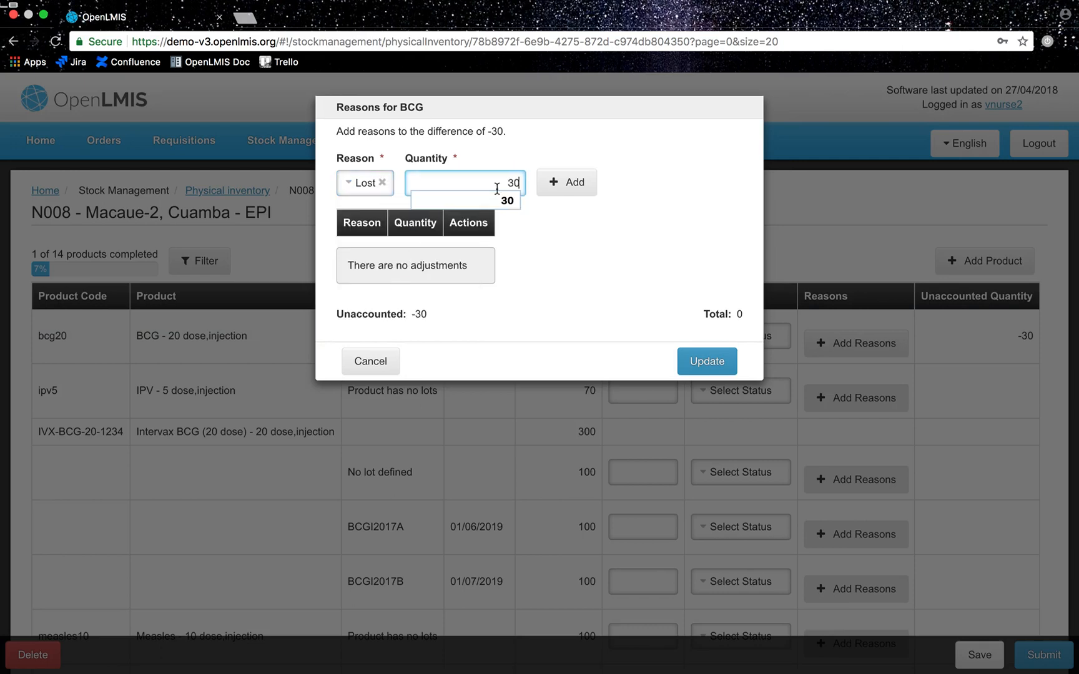
{"action": "left_click", "coordinate": [567, 182]}
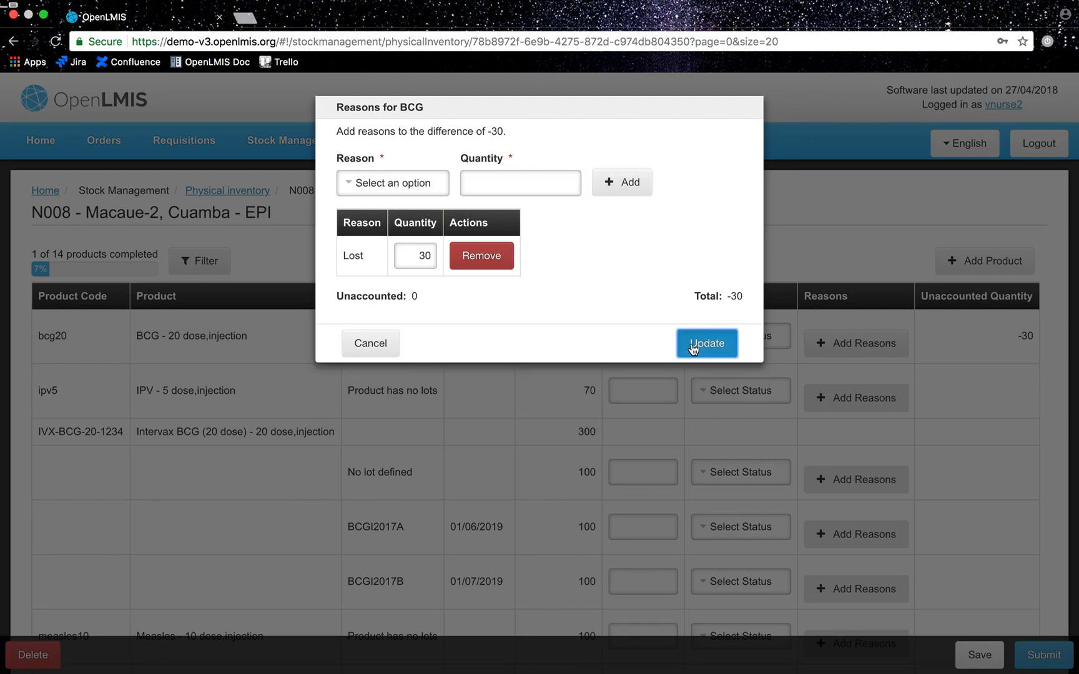
{"action": "left_click", "coordinate": [707, 344]}
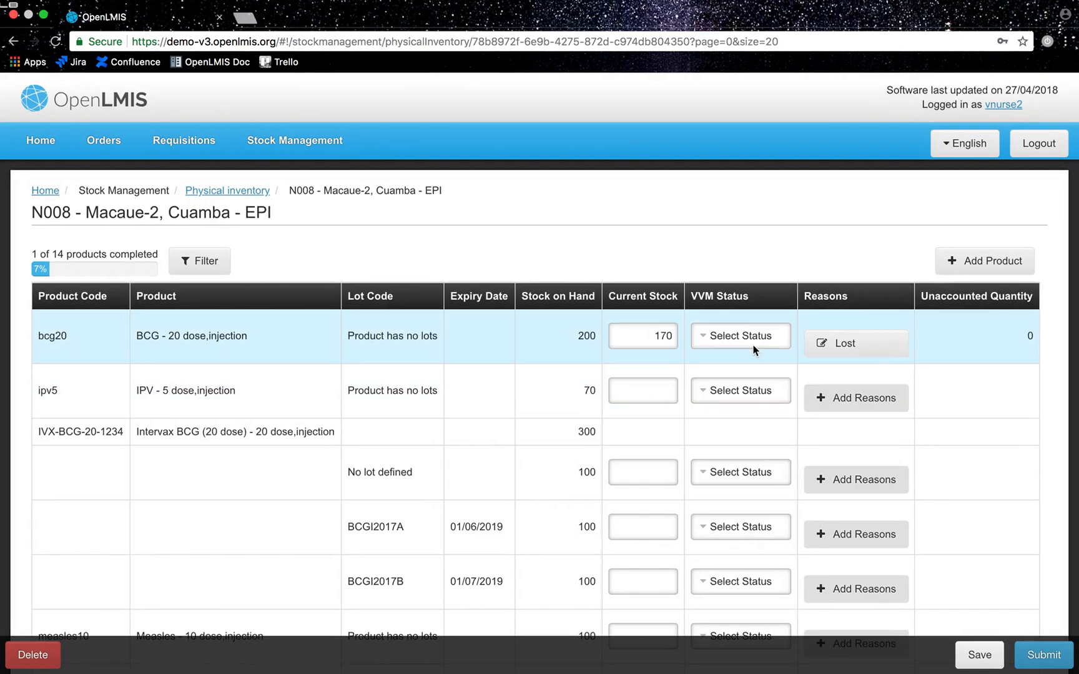
{"action": "mouse_move", "coordinate": [757, 340]}
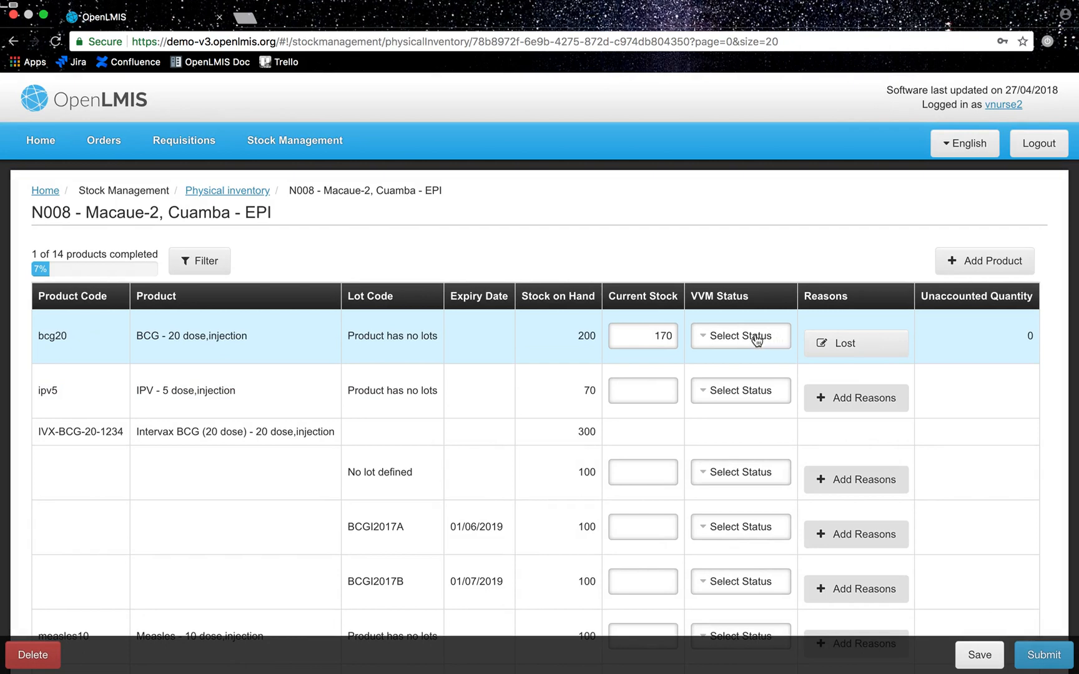
{"action": "left_click", "coordinate": [741, 336]}
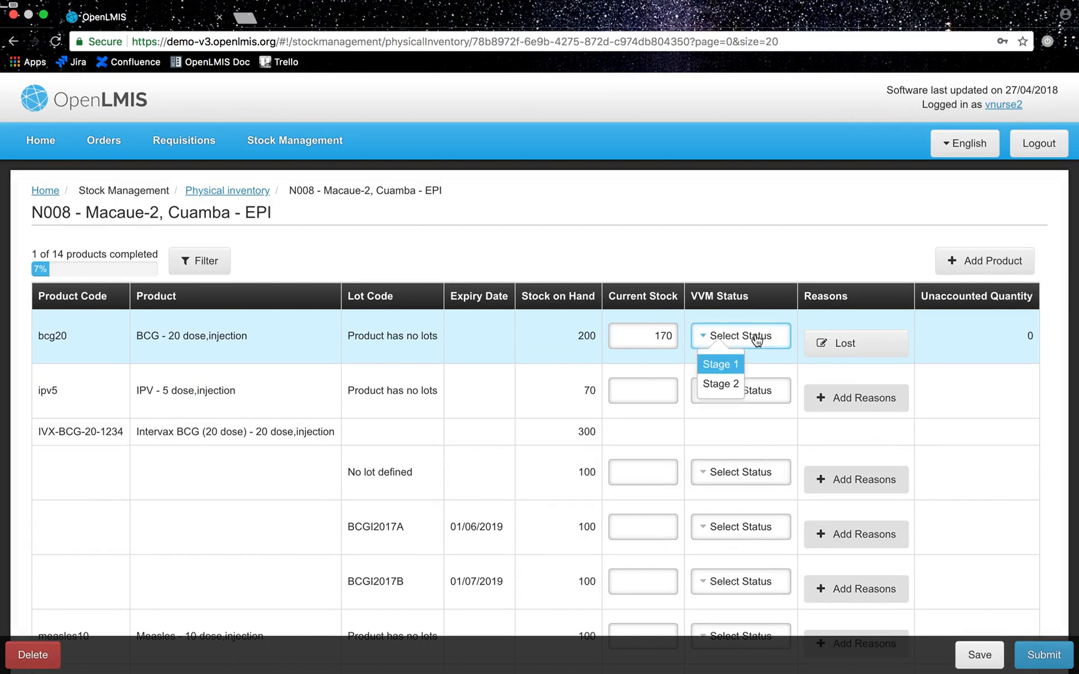
{"action": "left_click", "coordinate": [721, 384]}
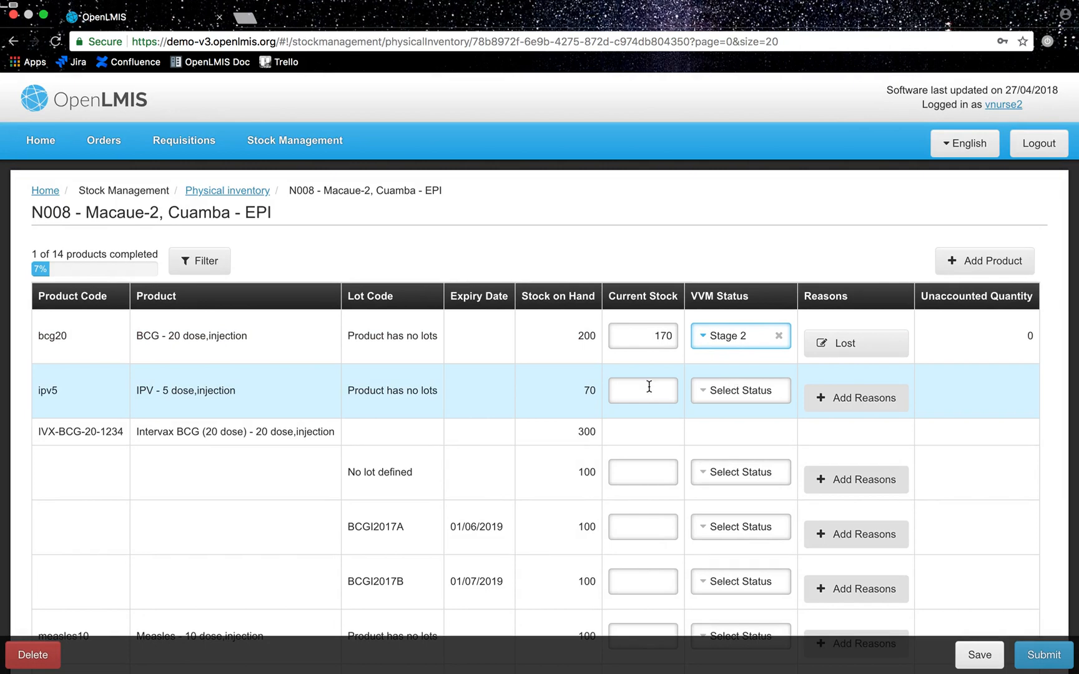
{"action": "left_click", "coordinate": [642, 391]}
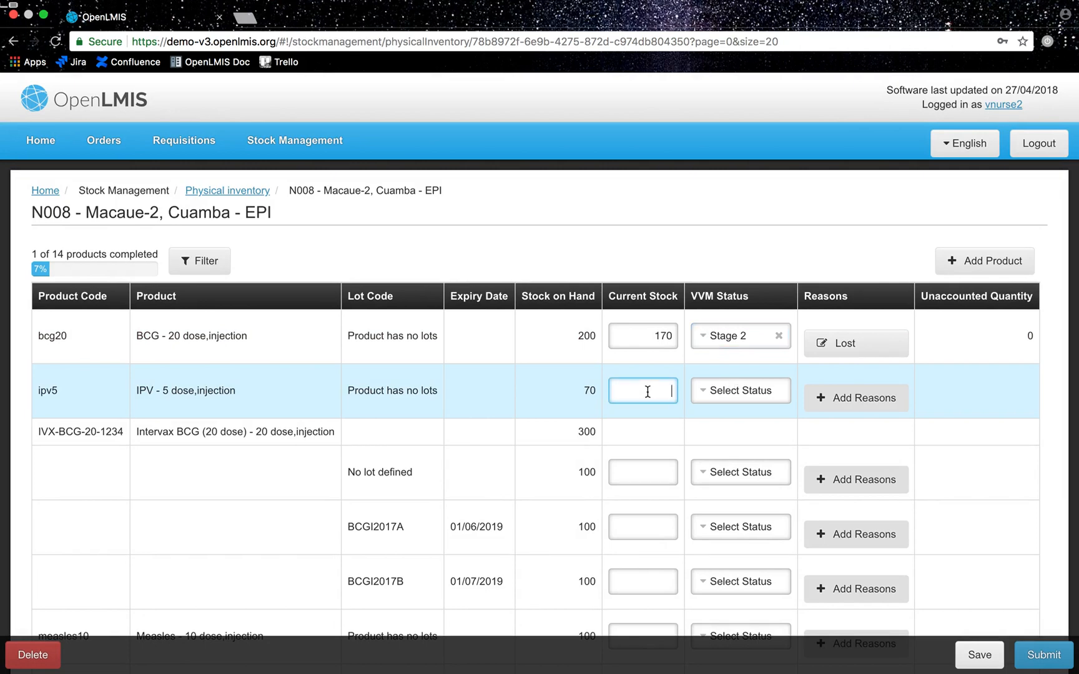
Enter 70 for IPV and 100 for each remaining product and lot row, matching stock on hand.
{"action": "type", "text": "70"}
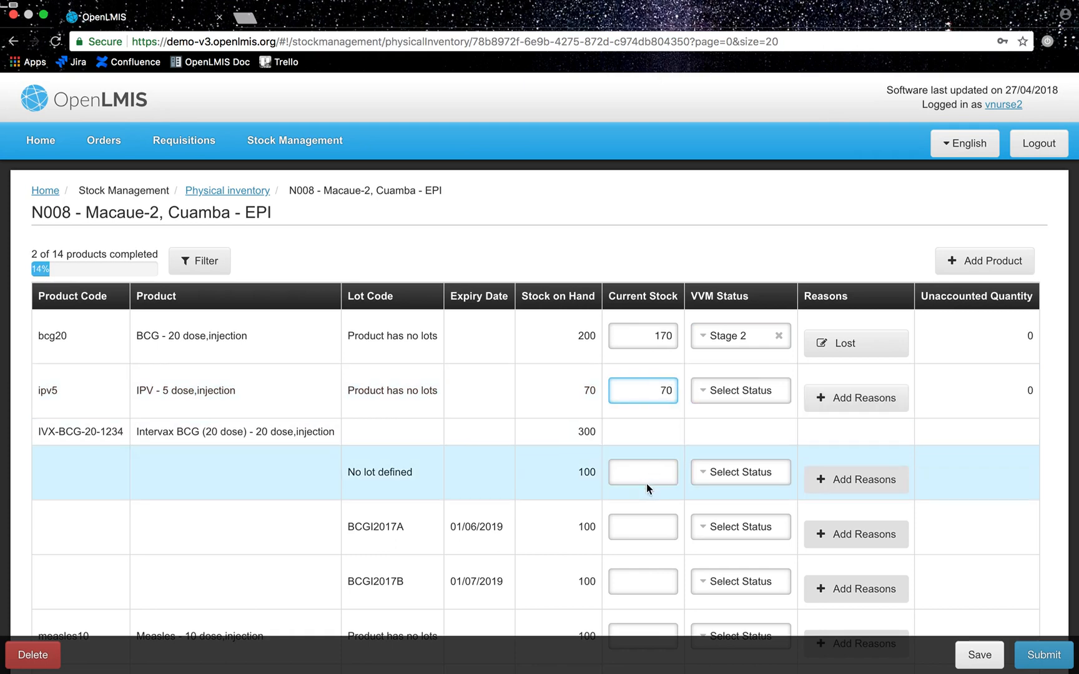
{"action": "type", "text": "100"}
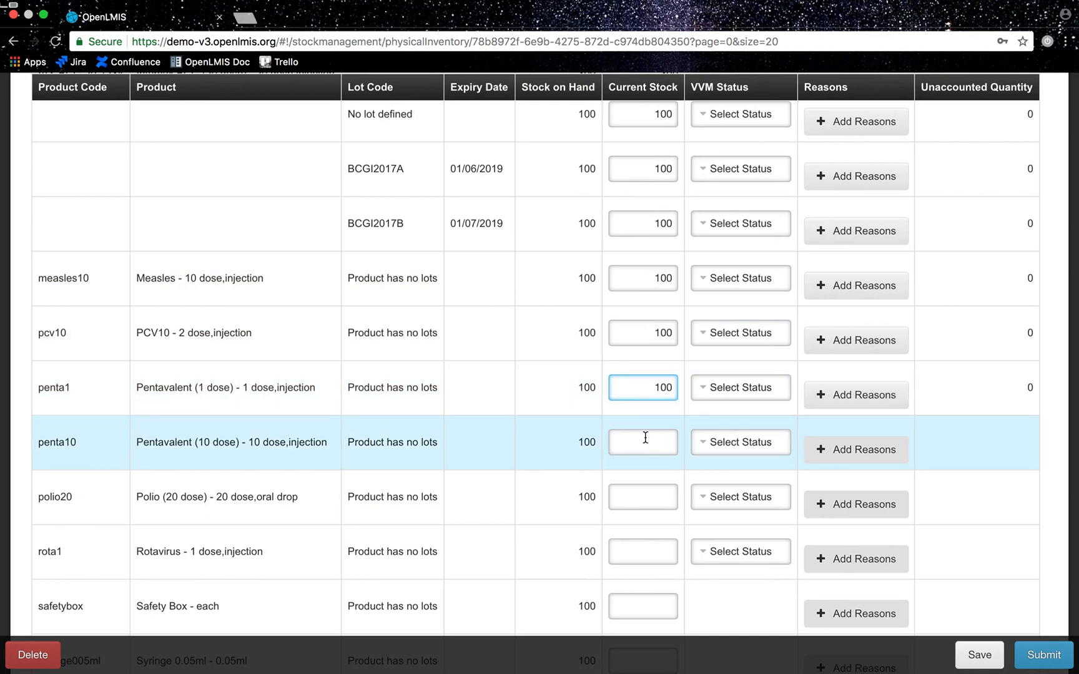
{"action": "type", "text": "100"}
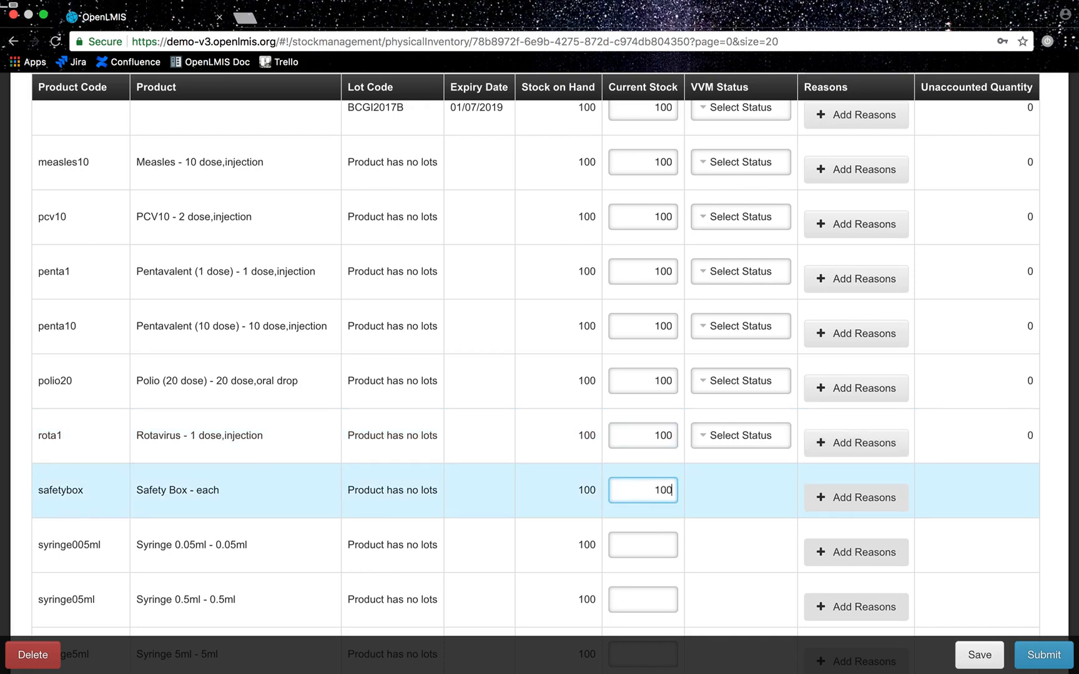
{"action": "left_click", "coordinate": [642, 546]}
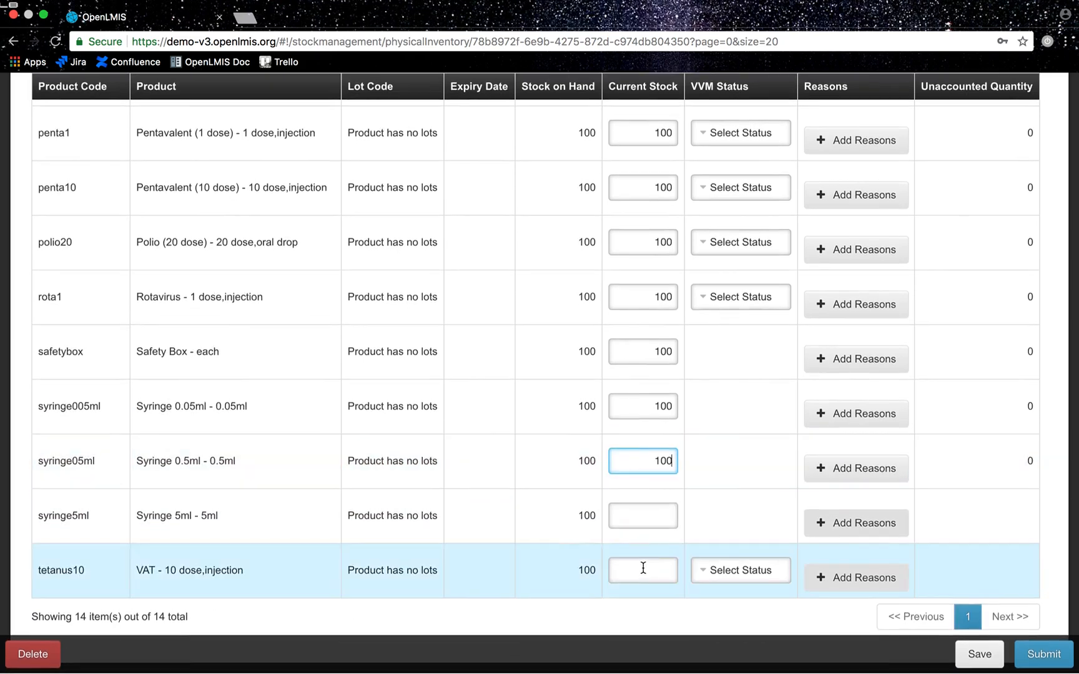
{"action": "type", "text": "00"}
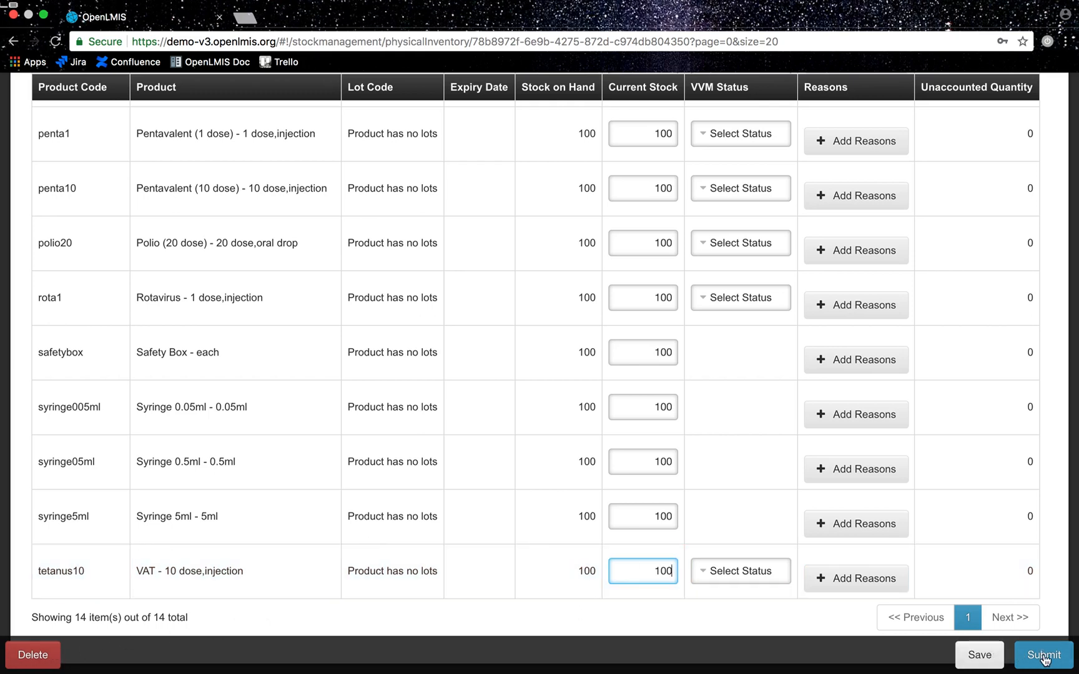
{"action": "left_click", "coordinate": [1044, 655]}
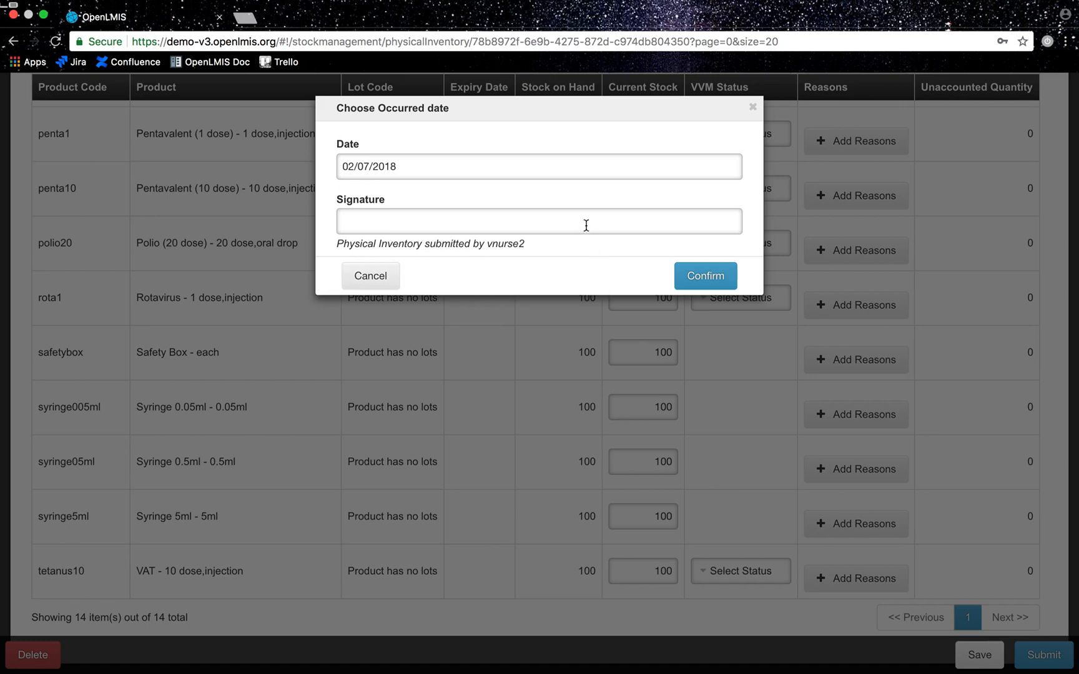
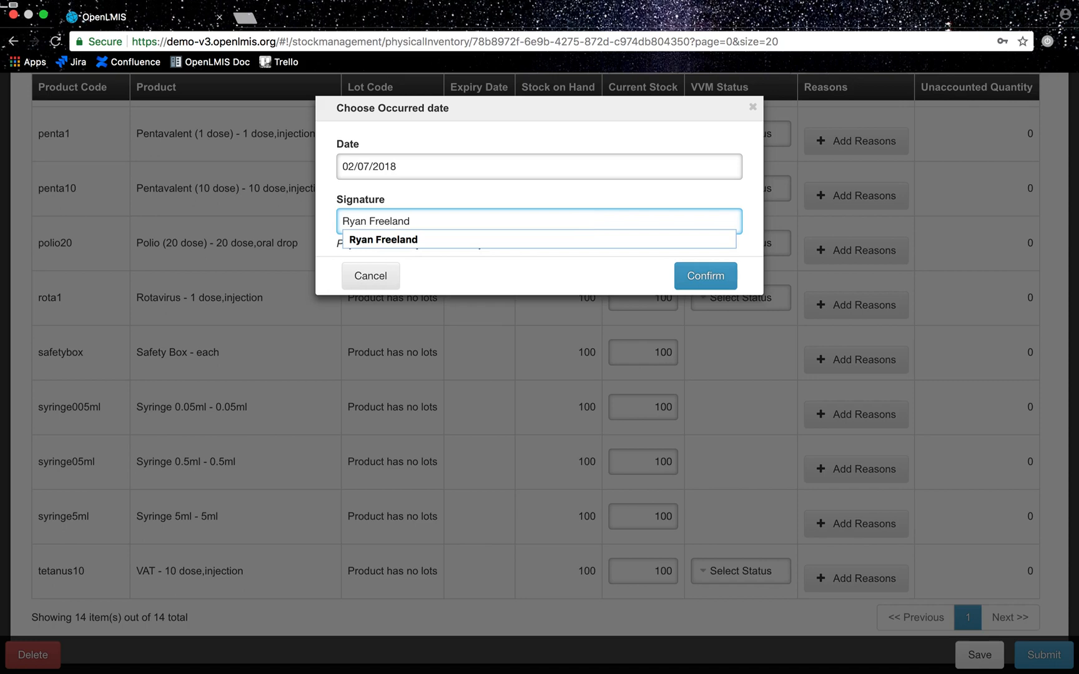
{"action": "left_click", "coordinate": [705, 275]}
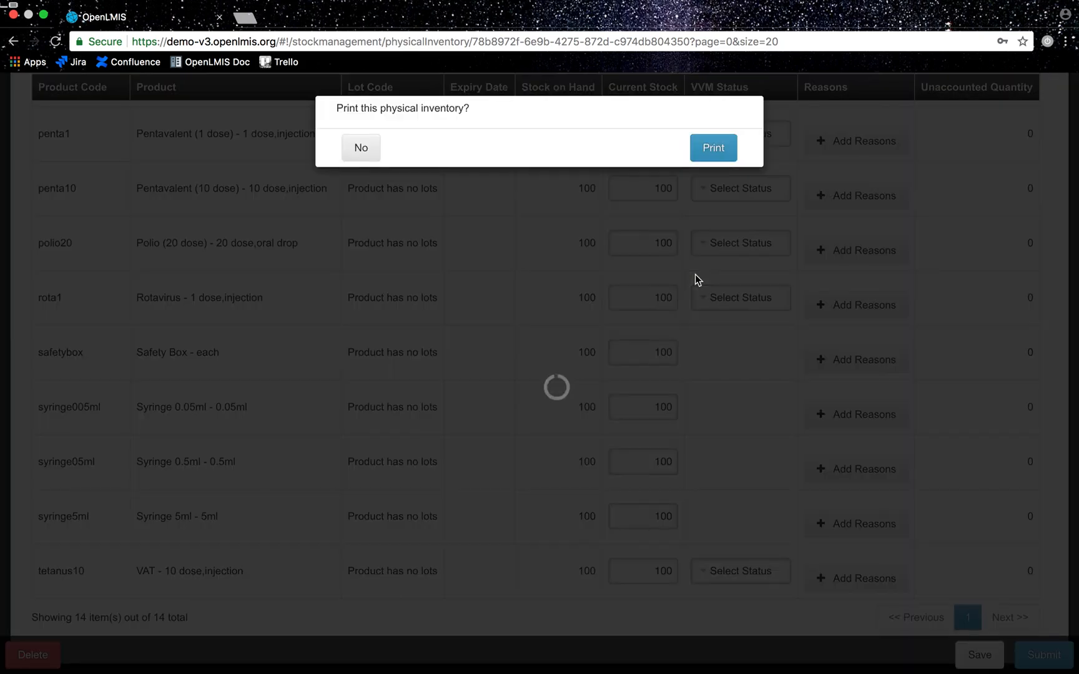
{"action": "mouse_move", "coordinate": [681, 248]}
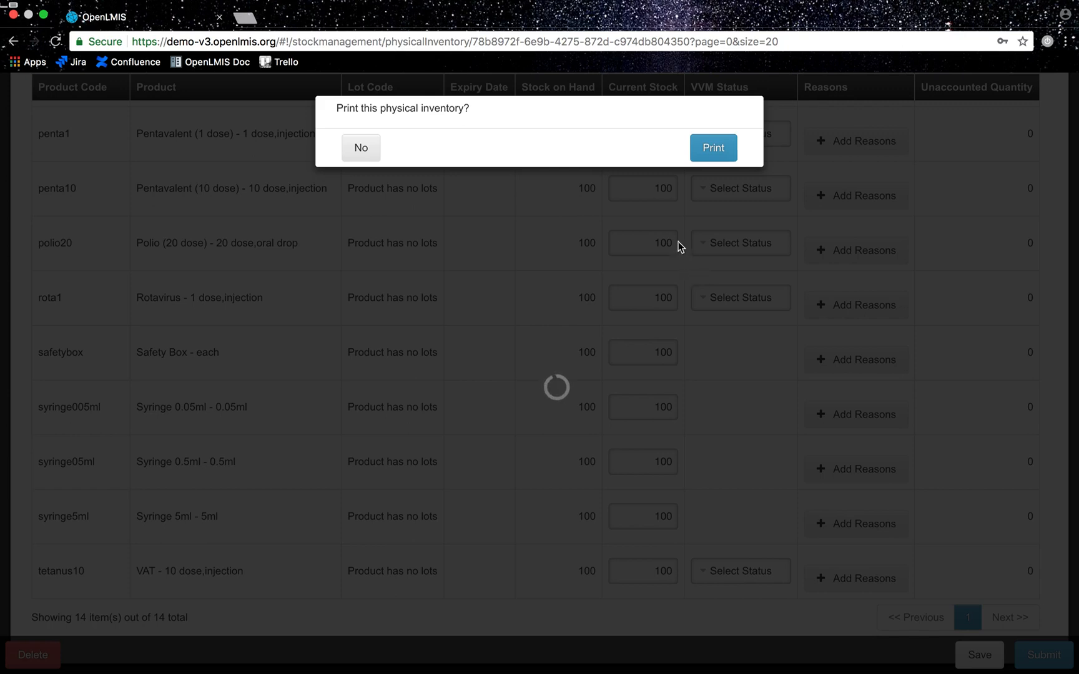
{"action": "left_click", "coordinate": [713, 149]}
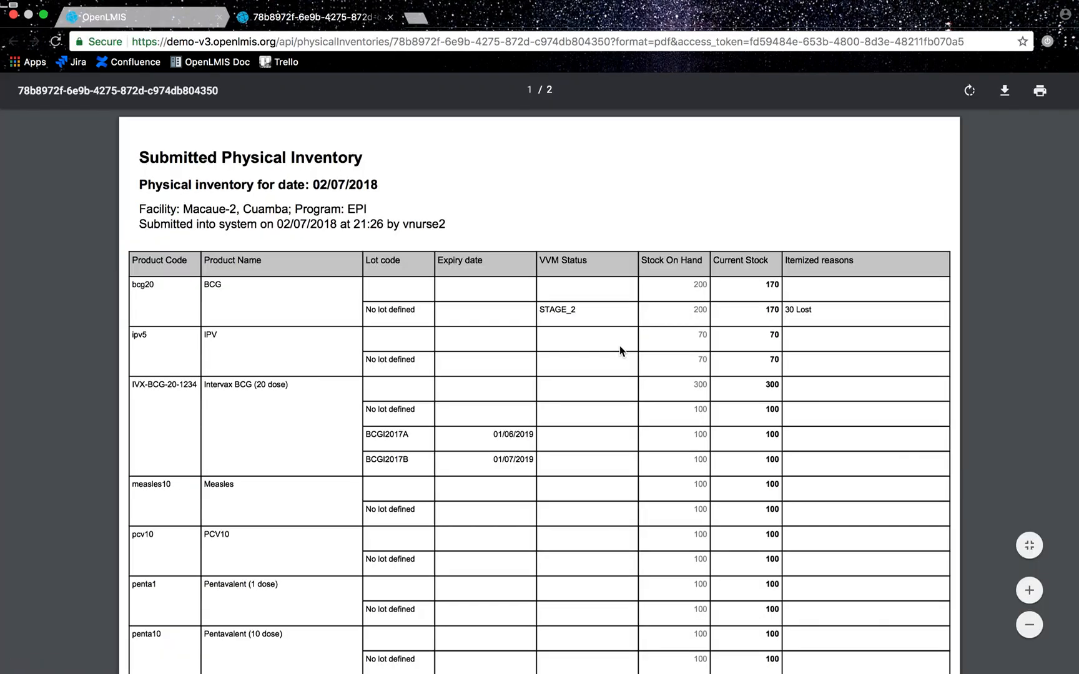
{"action": "scroll", "scroll_direction": "down", "scroll_amount": 3}
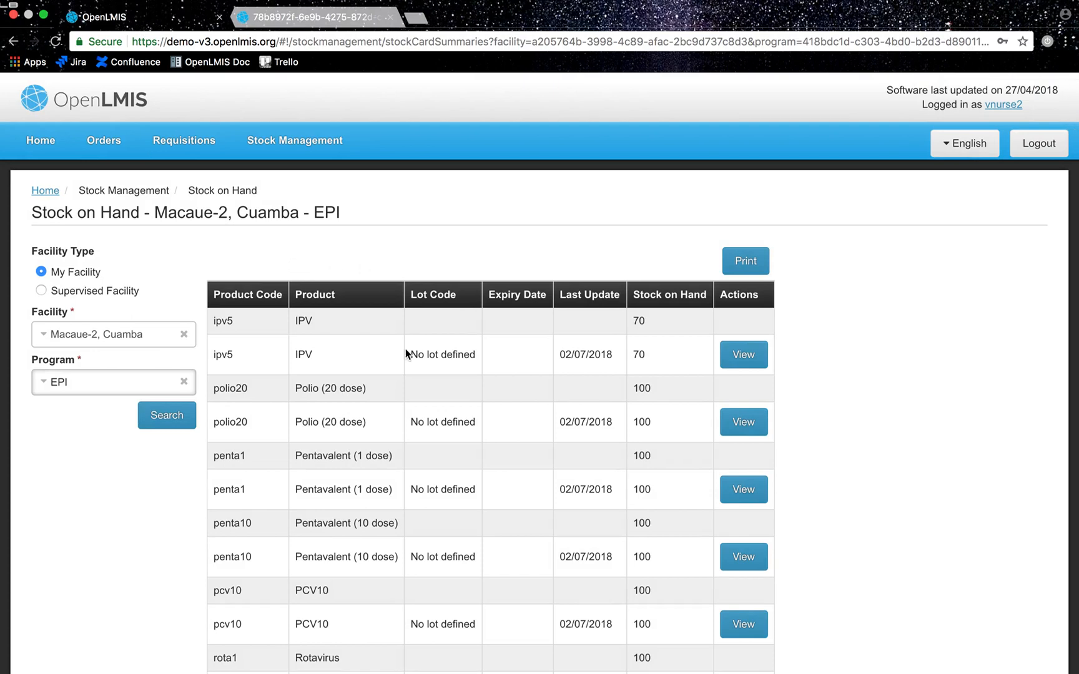
View the Pentavalent (1 dose) bin card from the Macaue-2 Stock on Hand table.
{"action": "scroll", "scroll_direction": "down", "scroll_amount": 3}
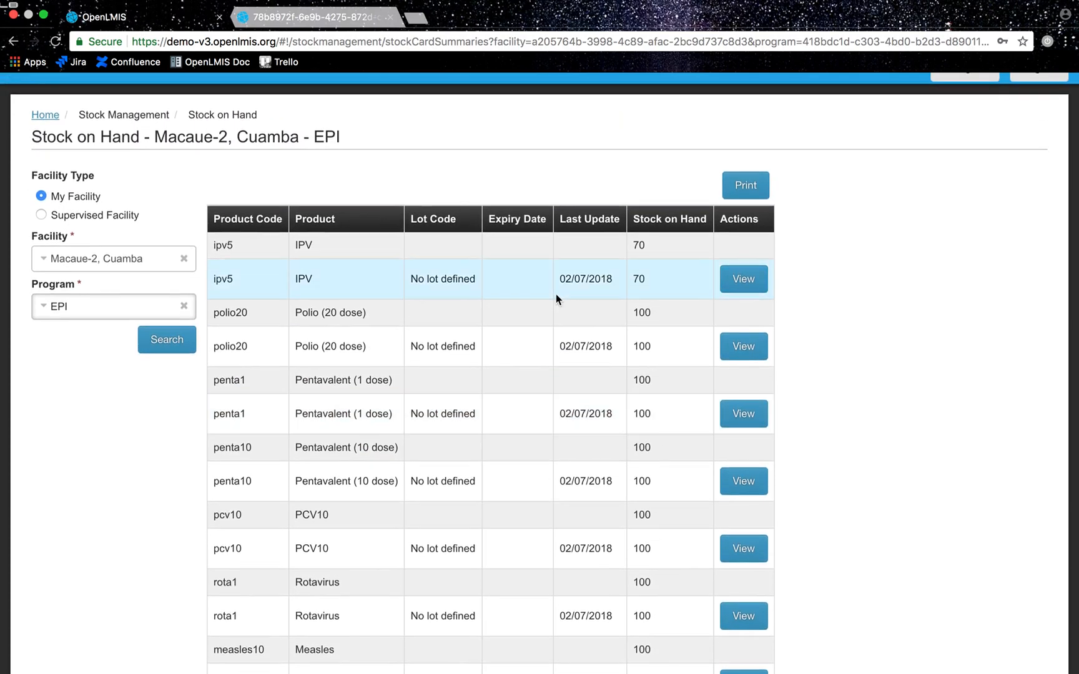
{"action": "mouse_move", "coordinate": [743, 413]}
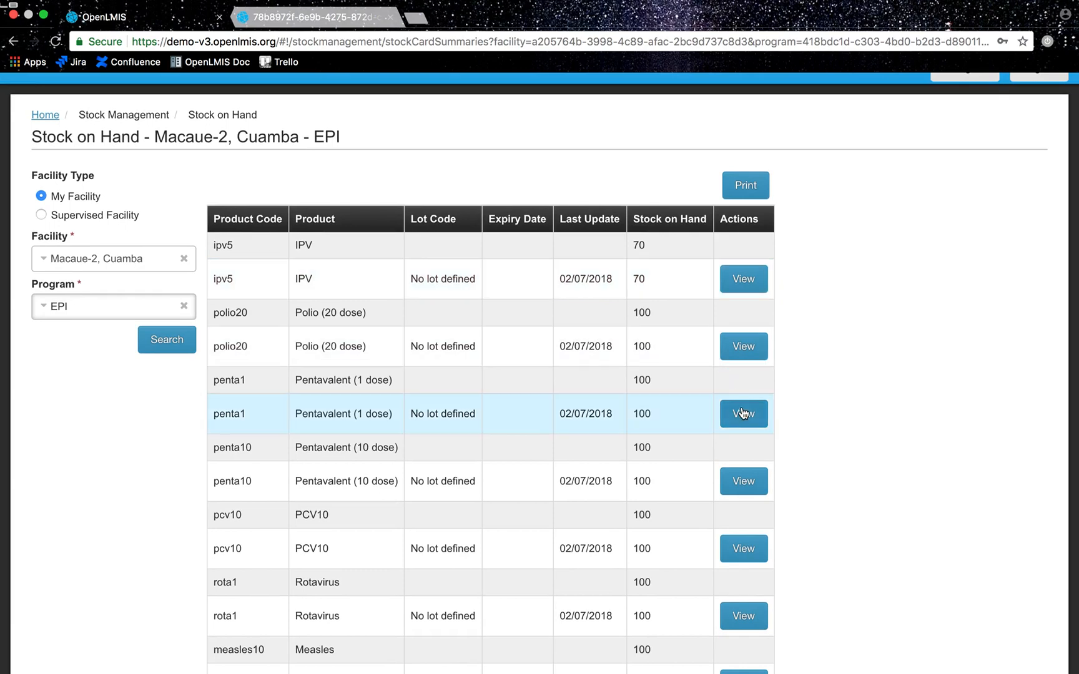
{"action": "left_click", "coordinate": [744, 415]}
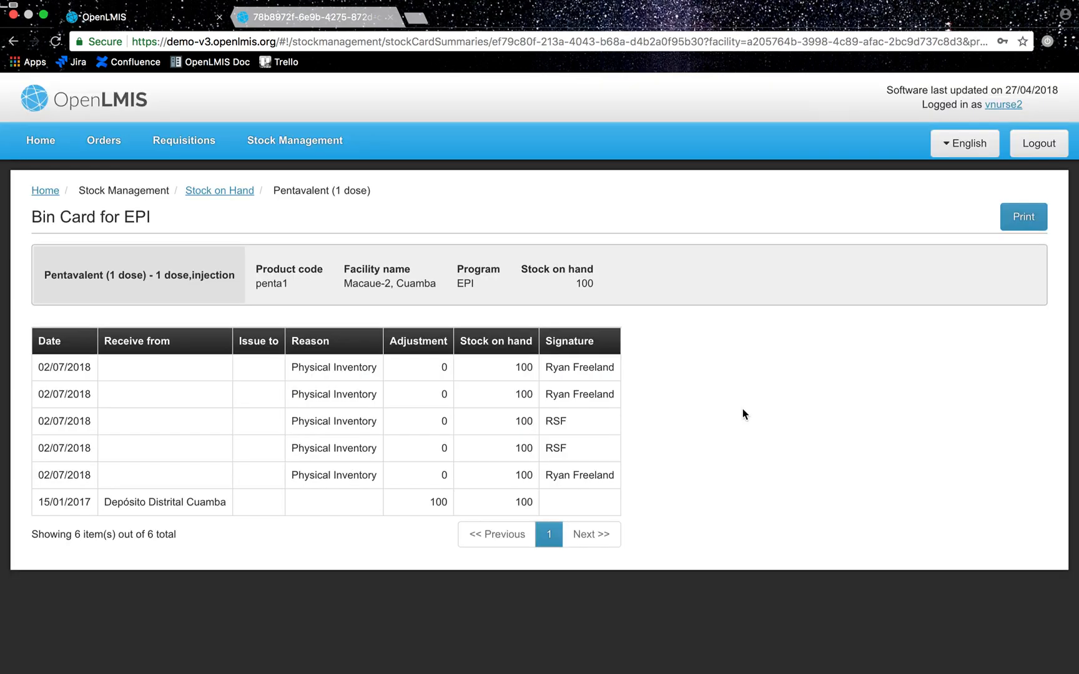
{"action": "mouse_move", "coordinate": [718, 407]}
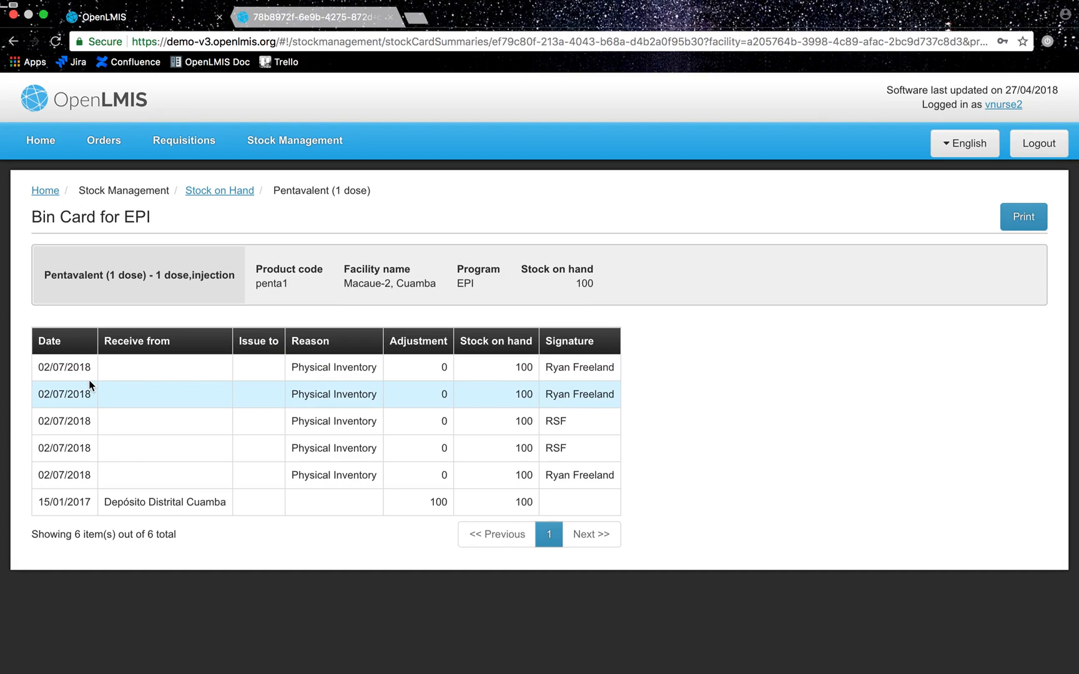
{"action": "mouse_move", "coordinate": [622, 315]}
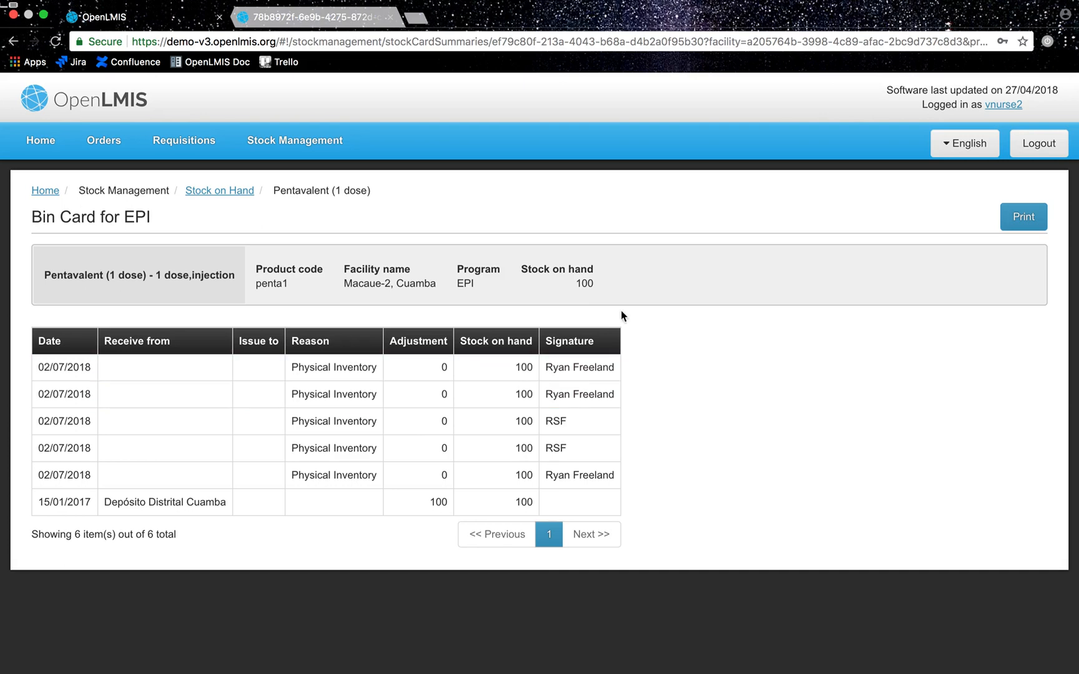
Print the Pentavalent (1 dose) bin card as a Stock Card Report.
{"action": "left_click", "coordinate": [1024, 216]}
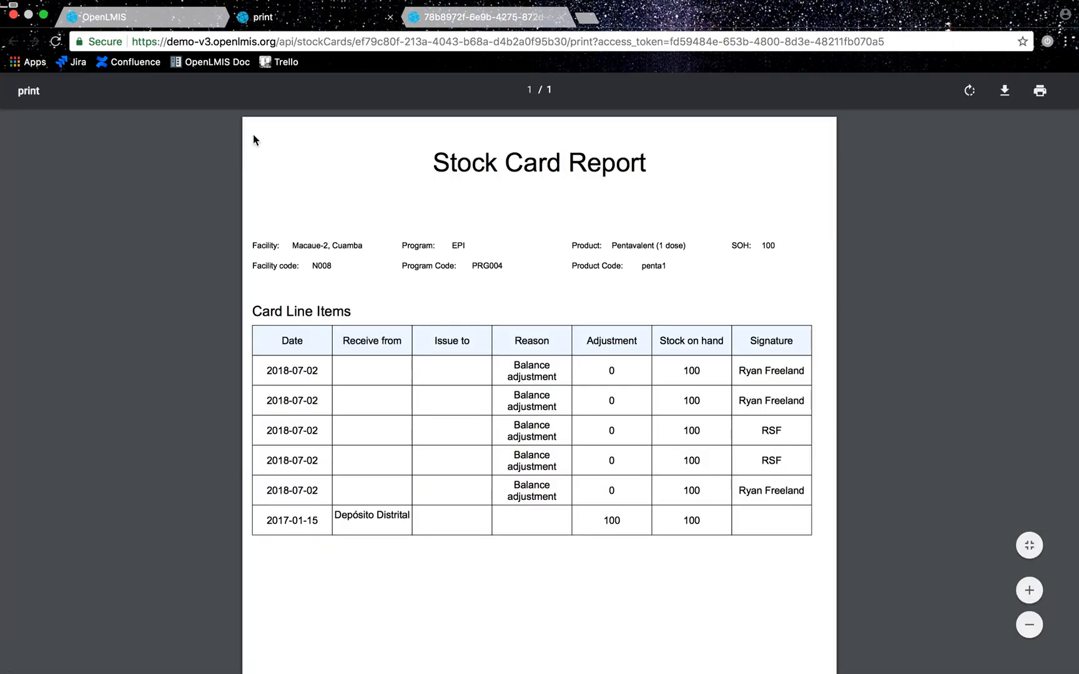